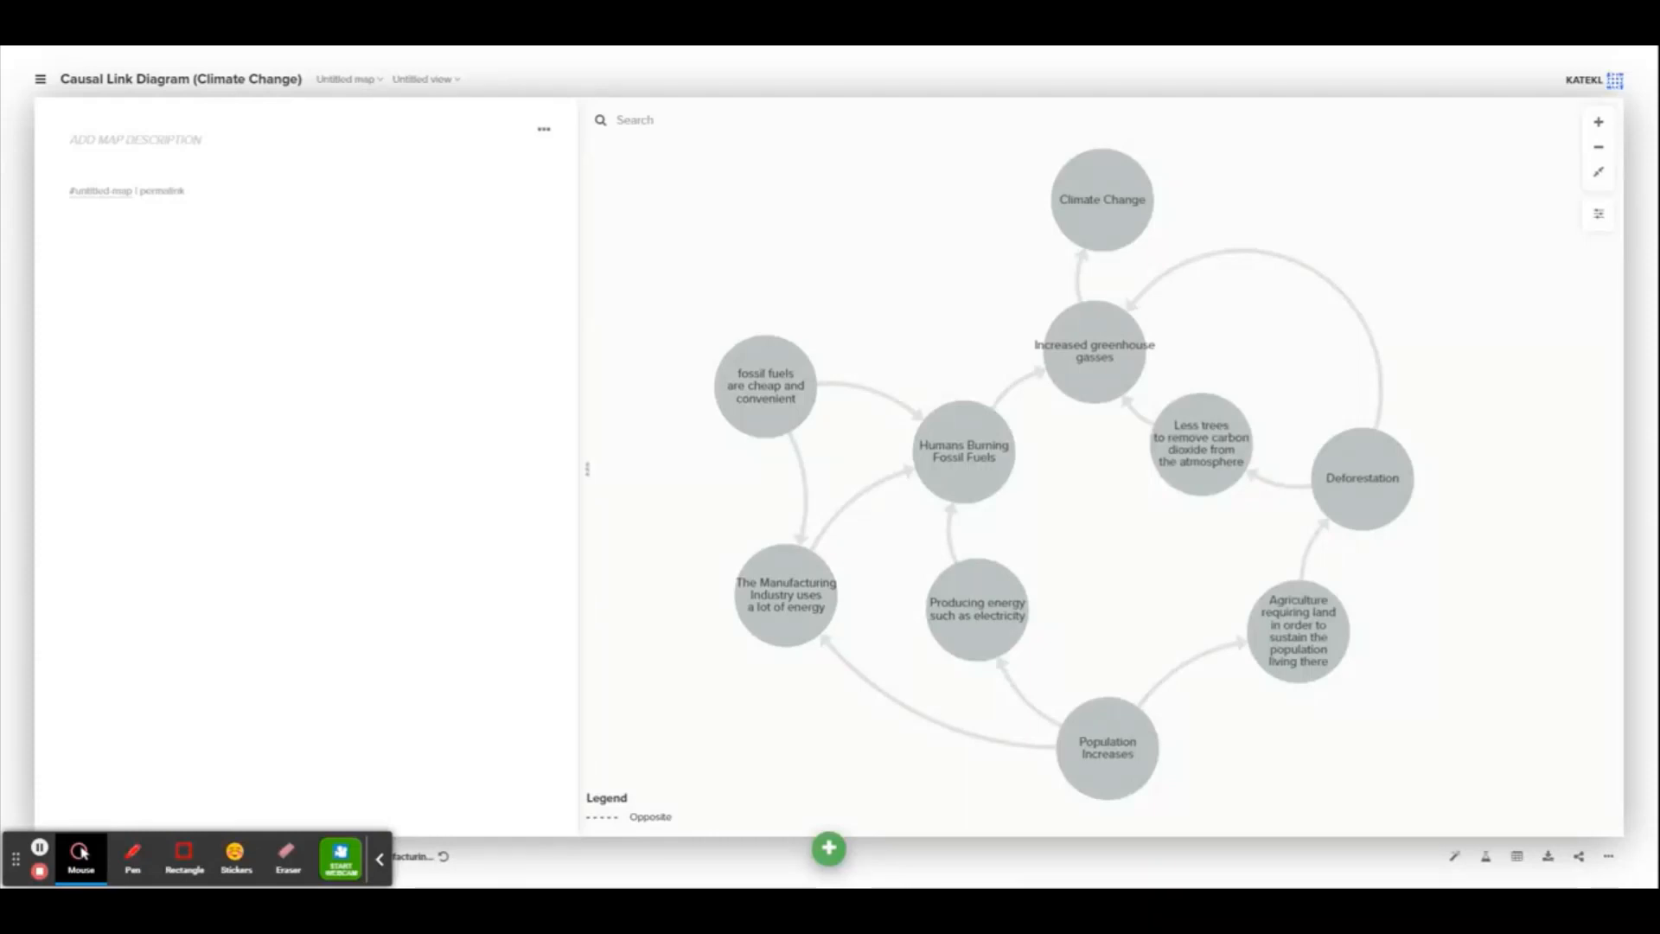
Focus Increased greenhouse gasses, highlighting its causes and its effect on Climate Change.
click(1101, 199)
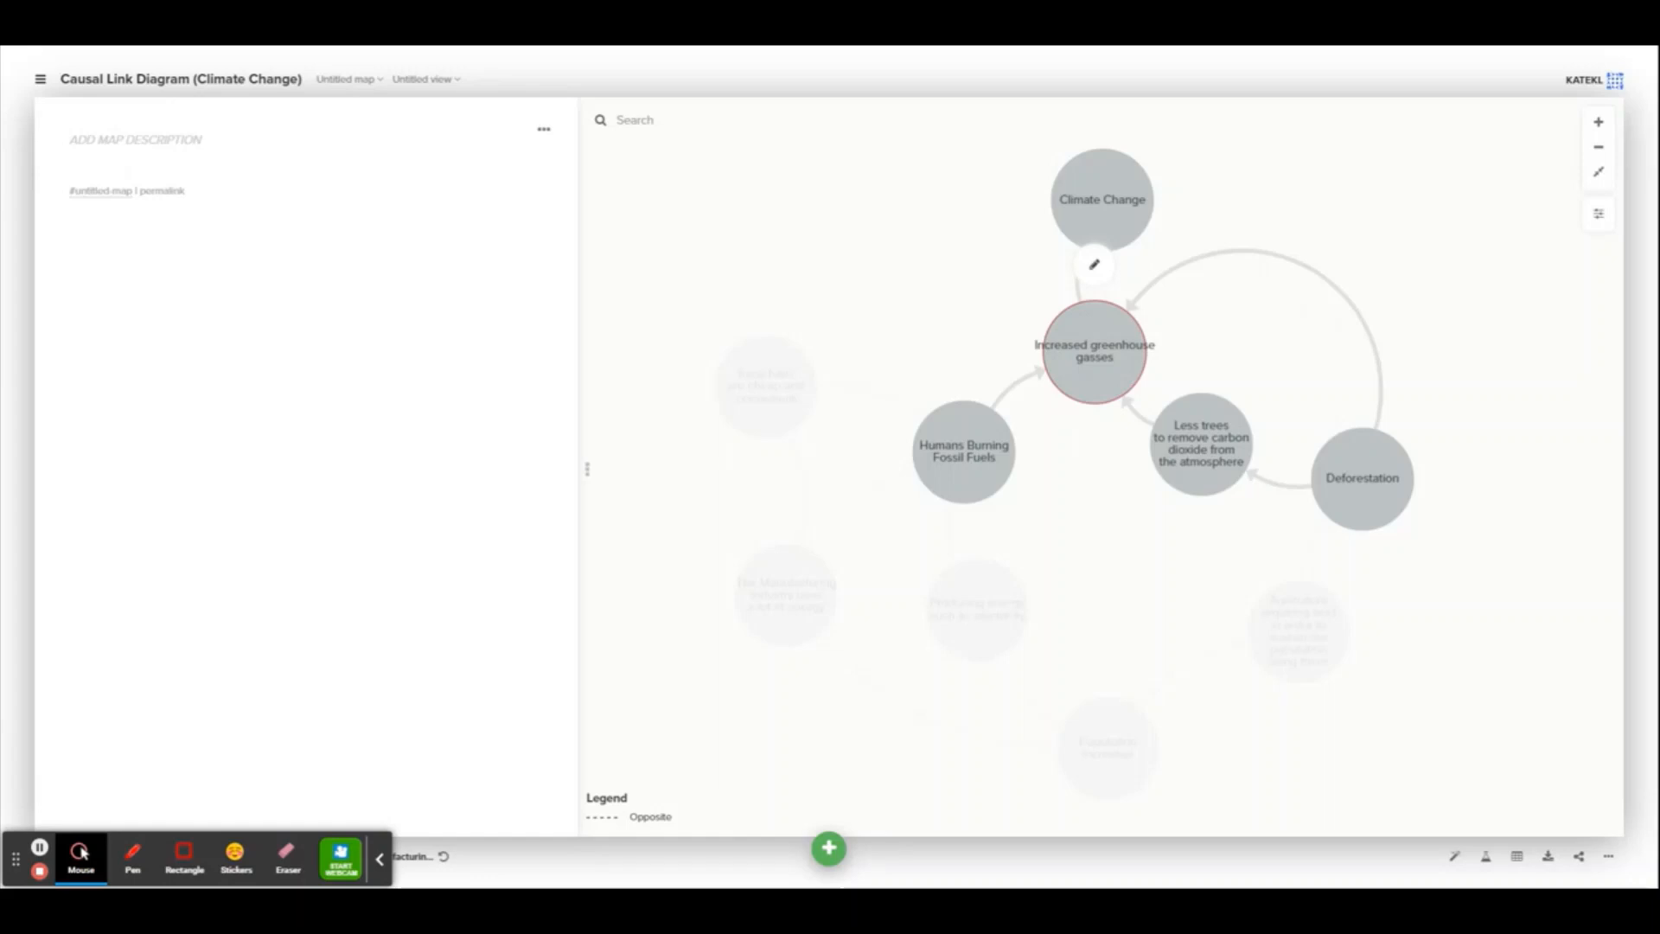
mouse_move(1119, 373)
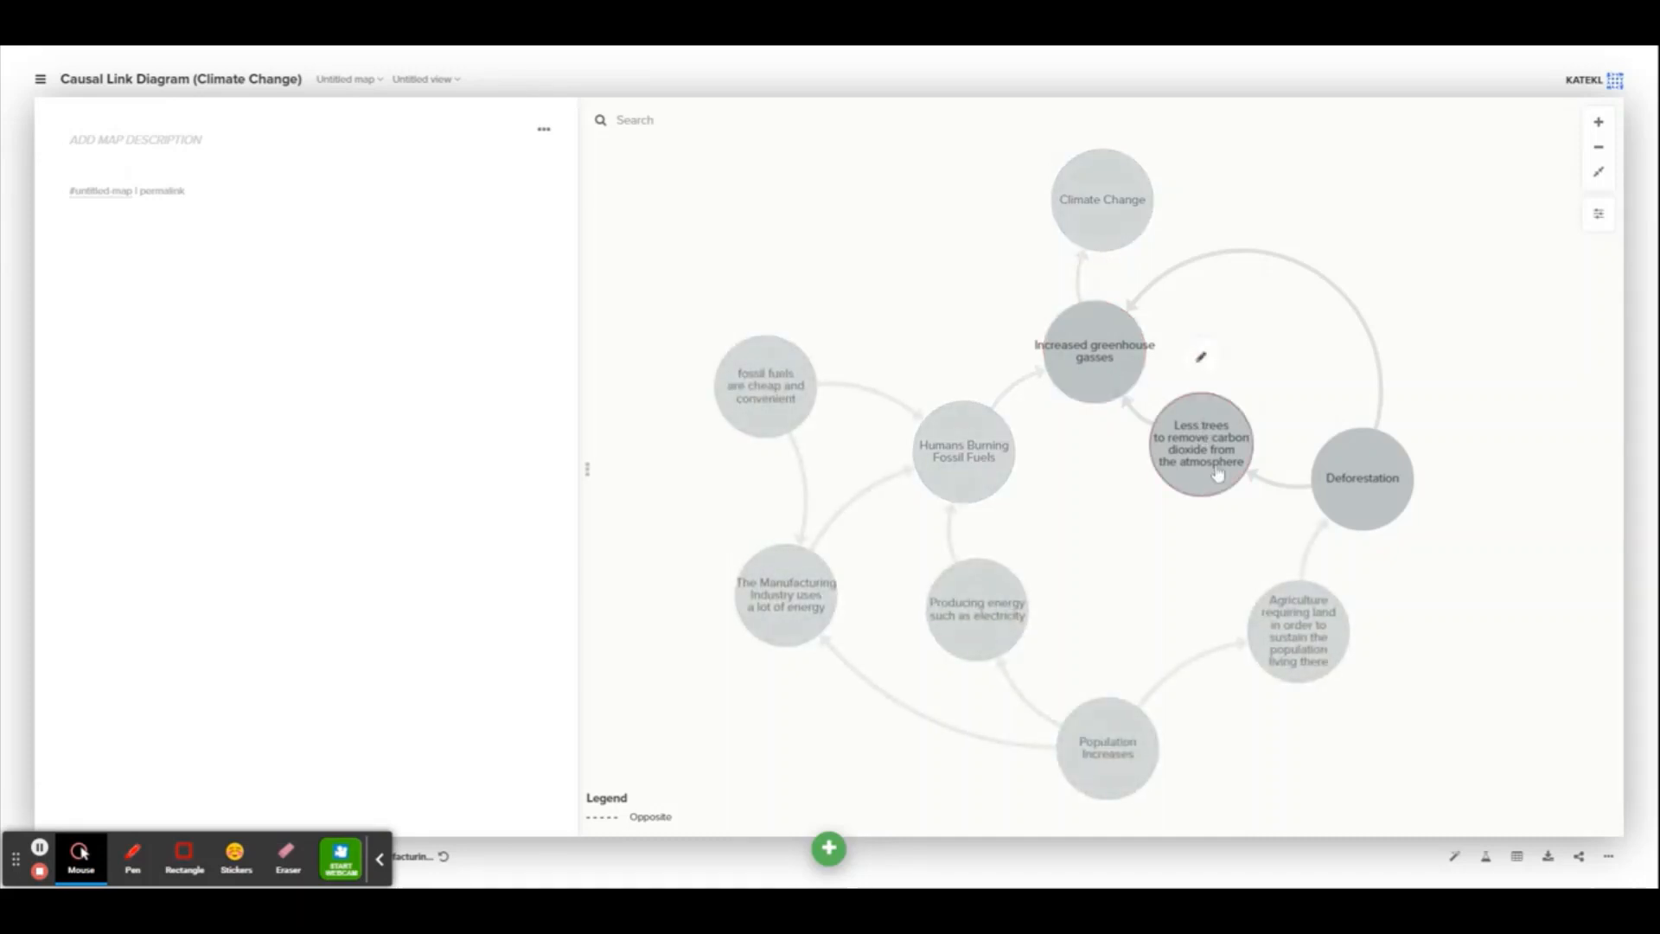
Focus Less trees to remove carbon dioxide, tracing Deforestation to Increased greenhouse gasses.
click(1200, 443)
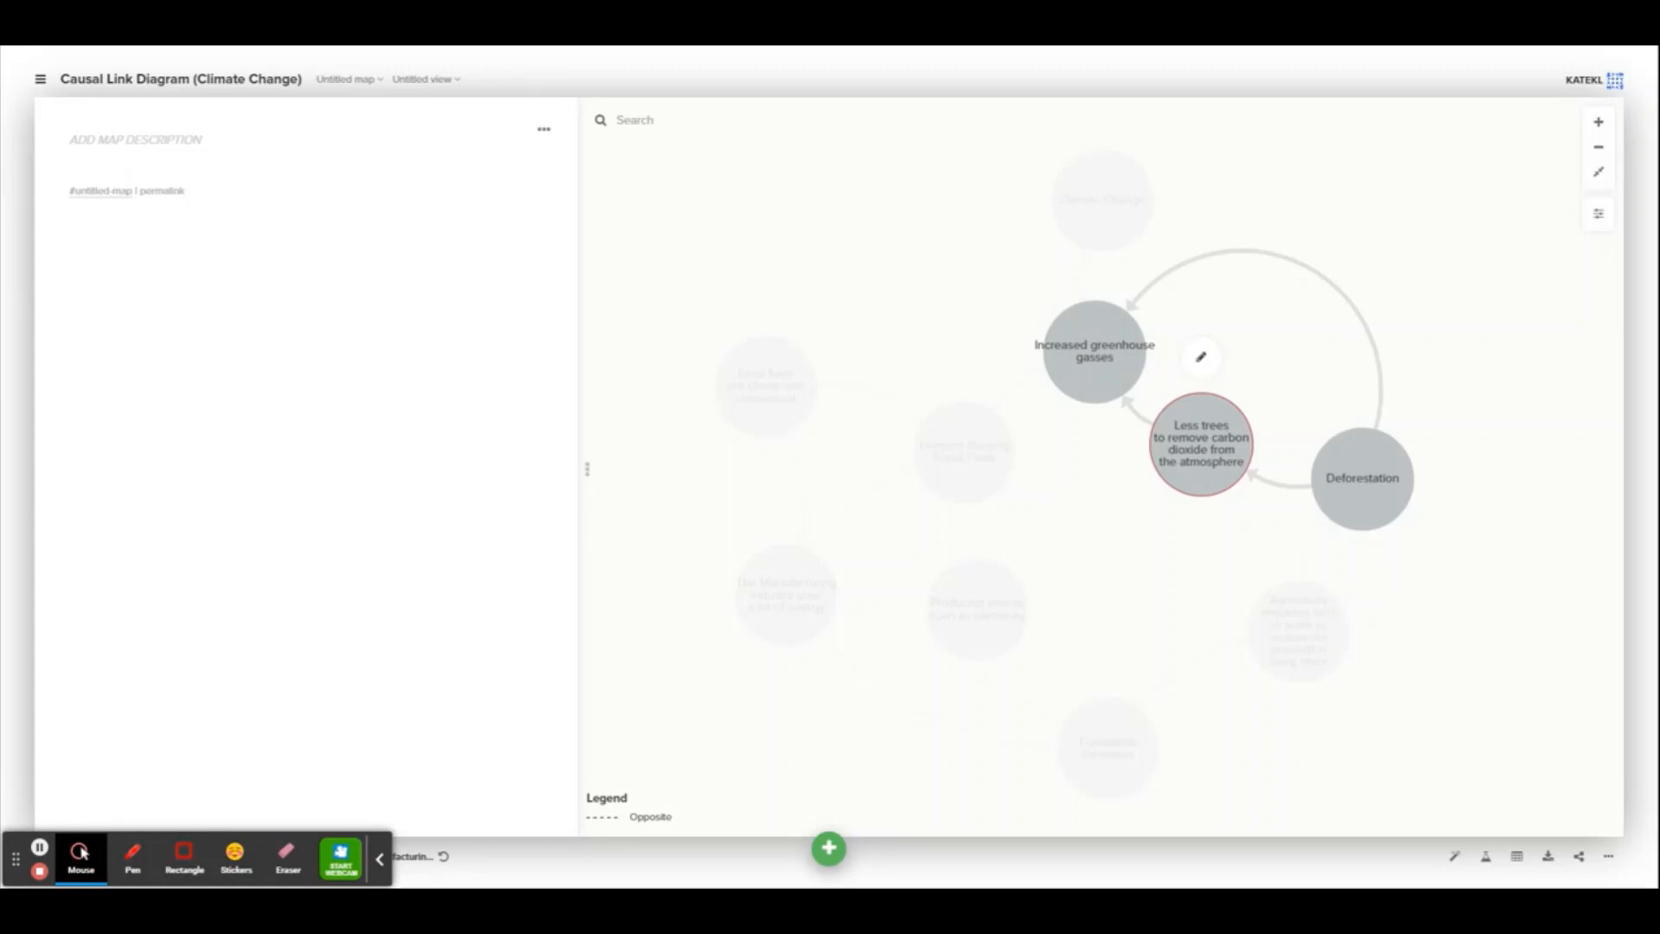
Focus Humans Burning Fossil Fuels with cheap fuels, manufacturing and energy production feeding it.
click(1361, 478)
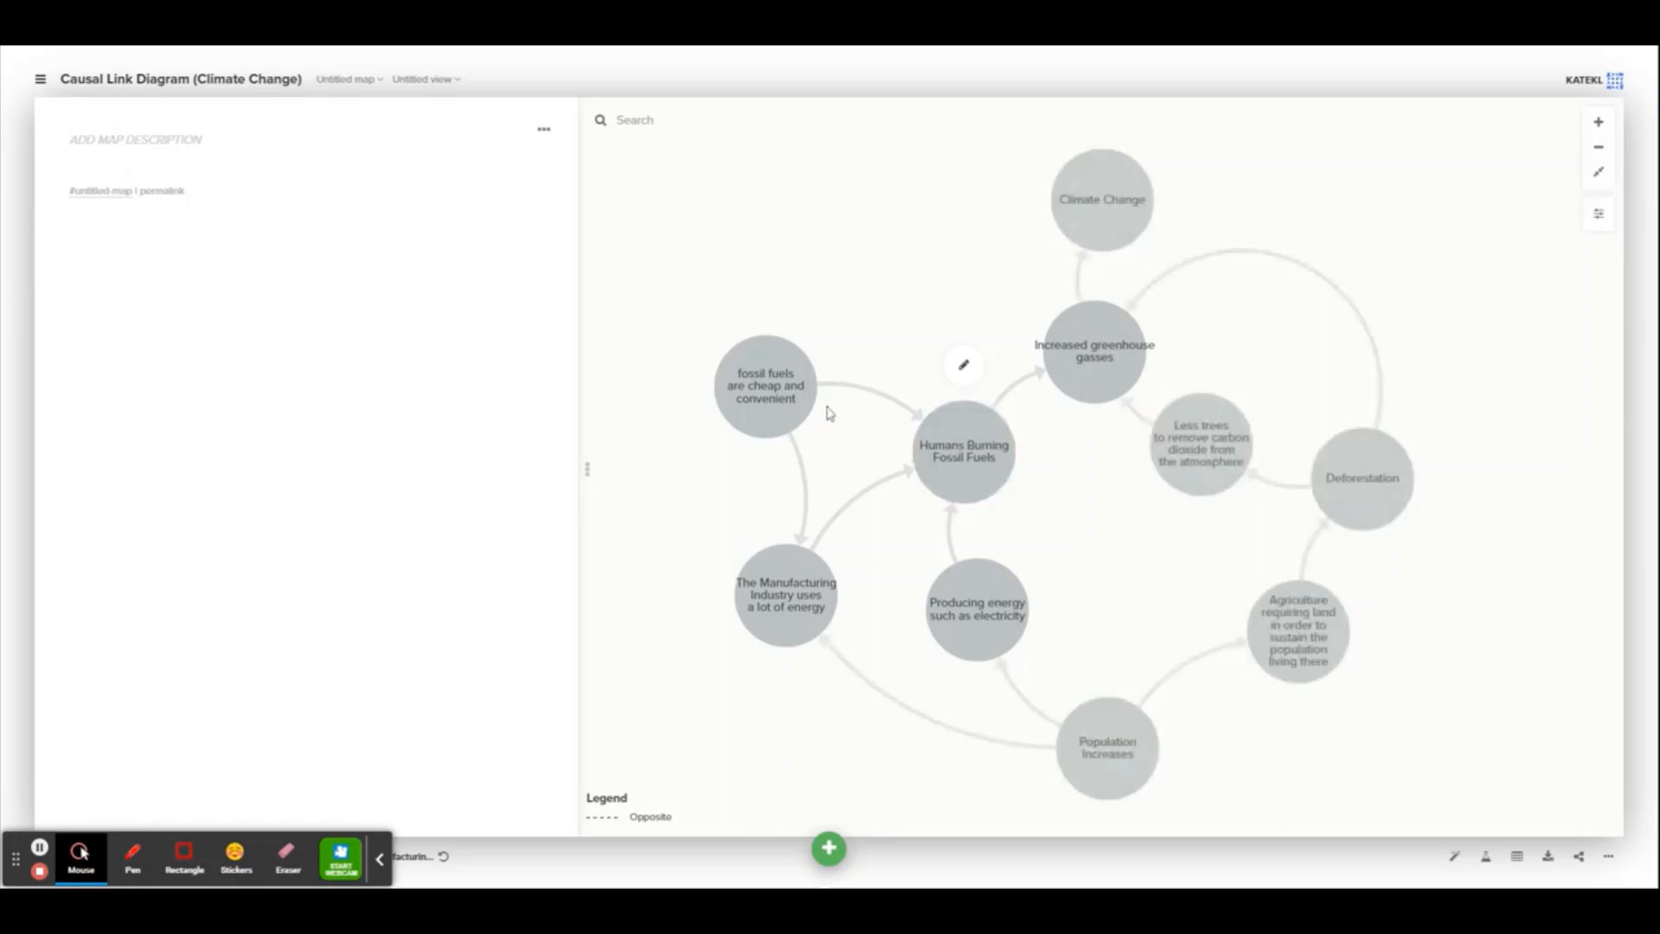
Focus the Manufacturing Industry node, then the energy production node, showing their links.
click(764, 383)
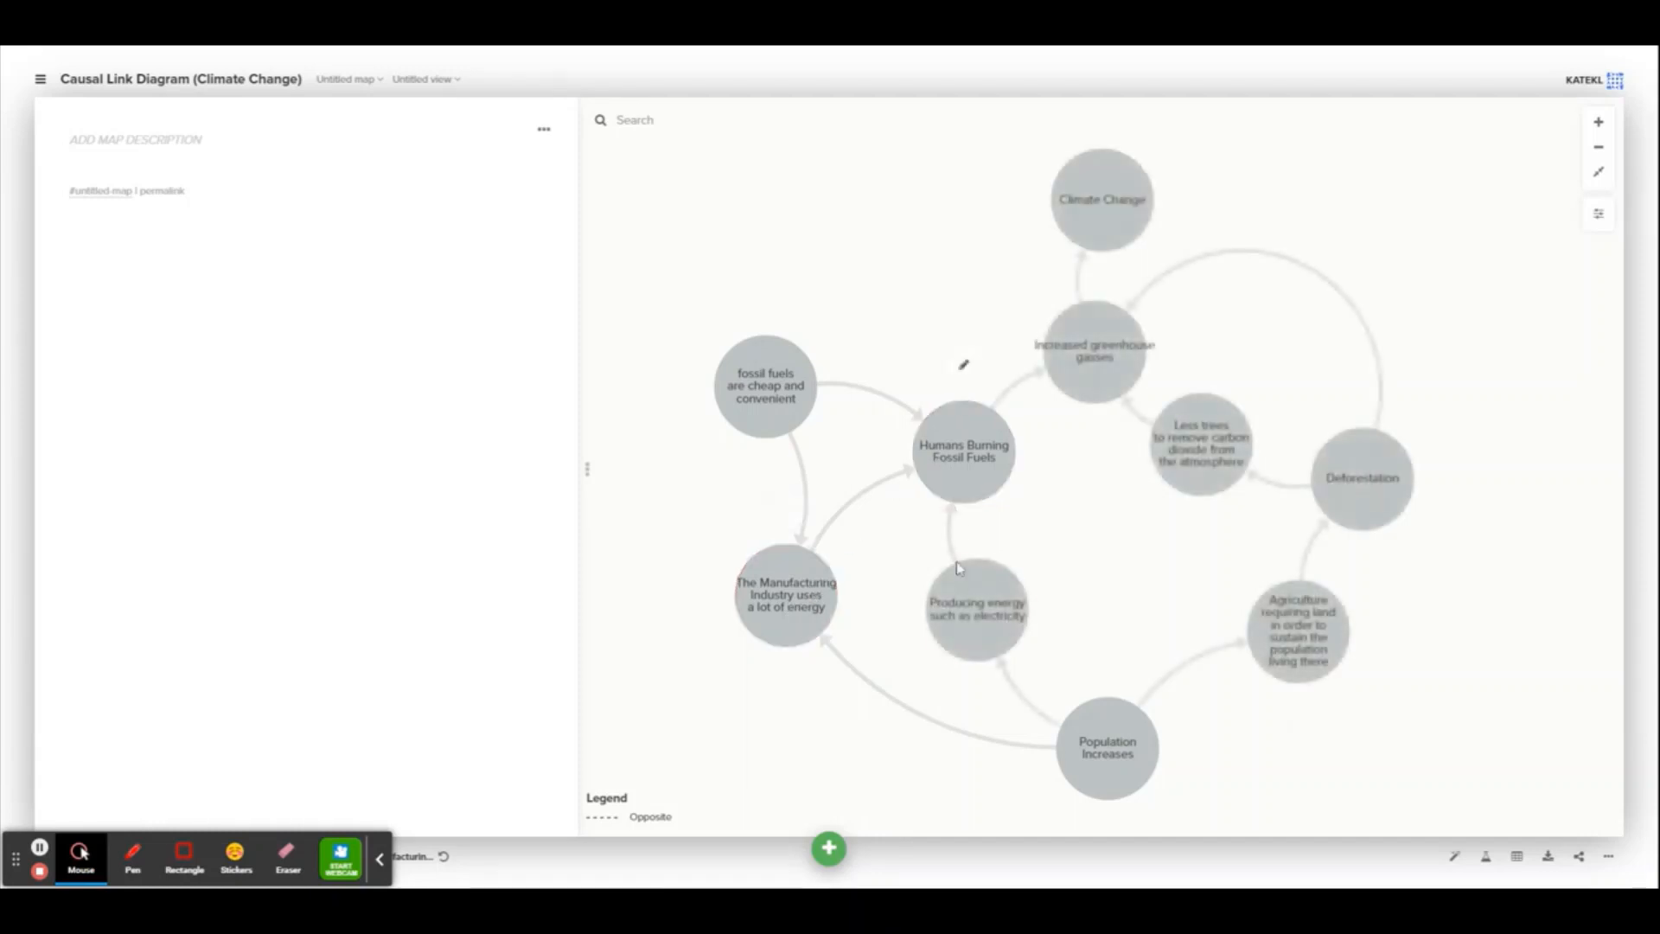
click(975, 610)
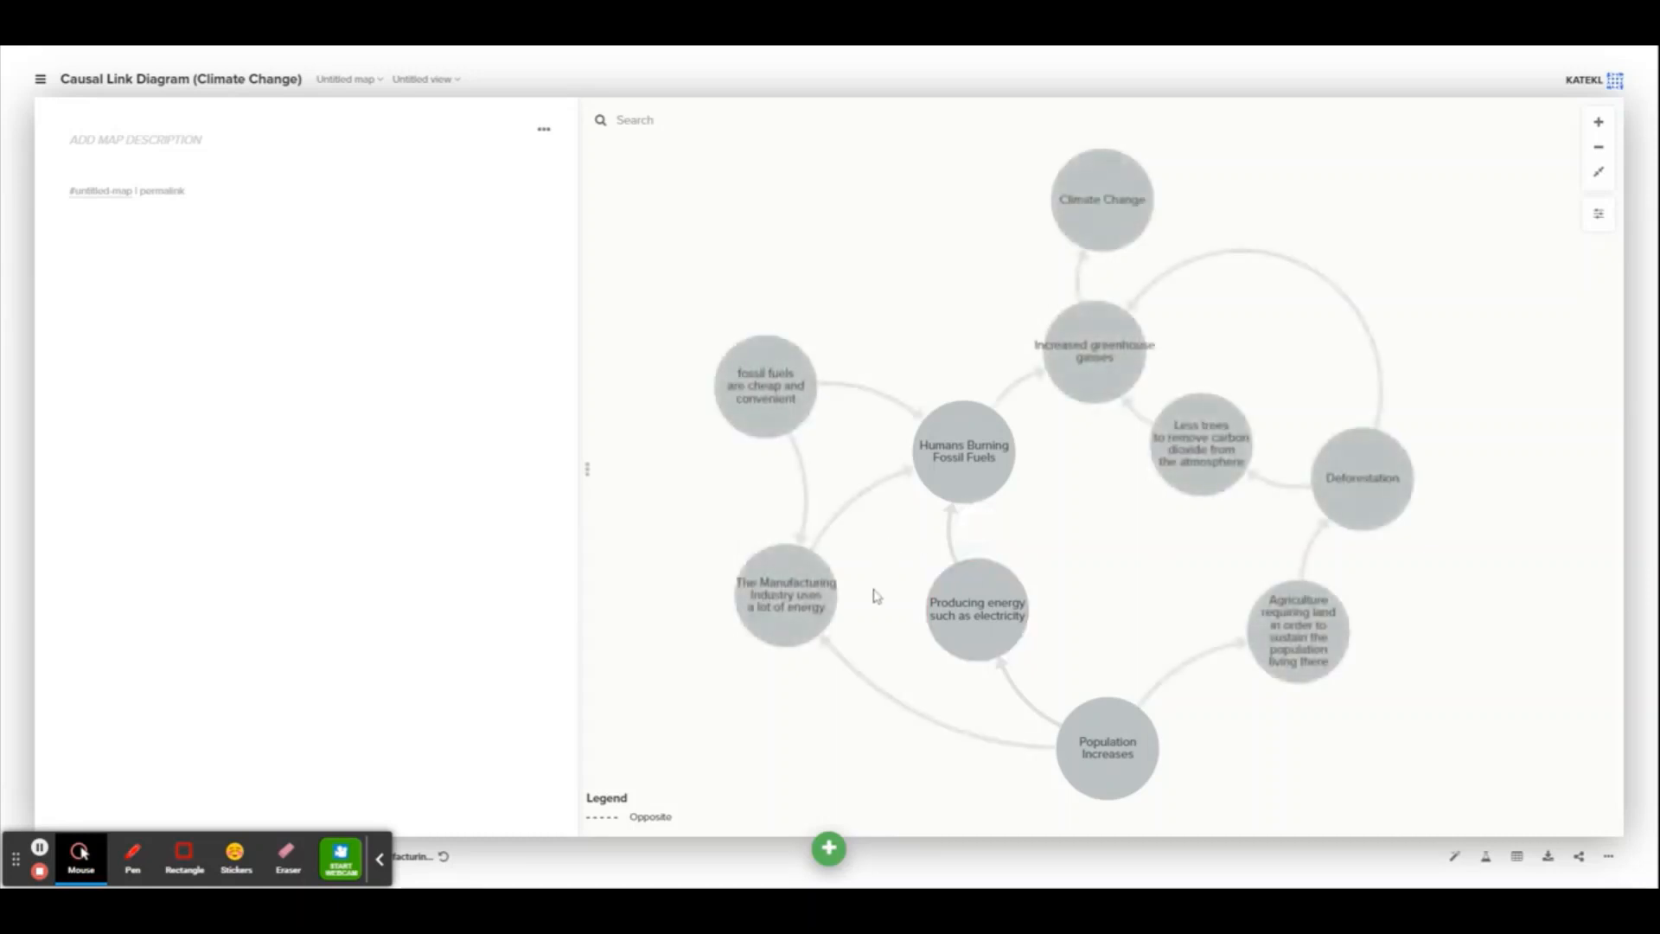
Clear the focus so every node and link shows at equal emphasis again.
click(1105, 748)
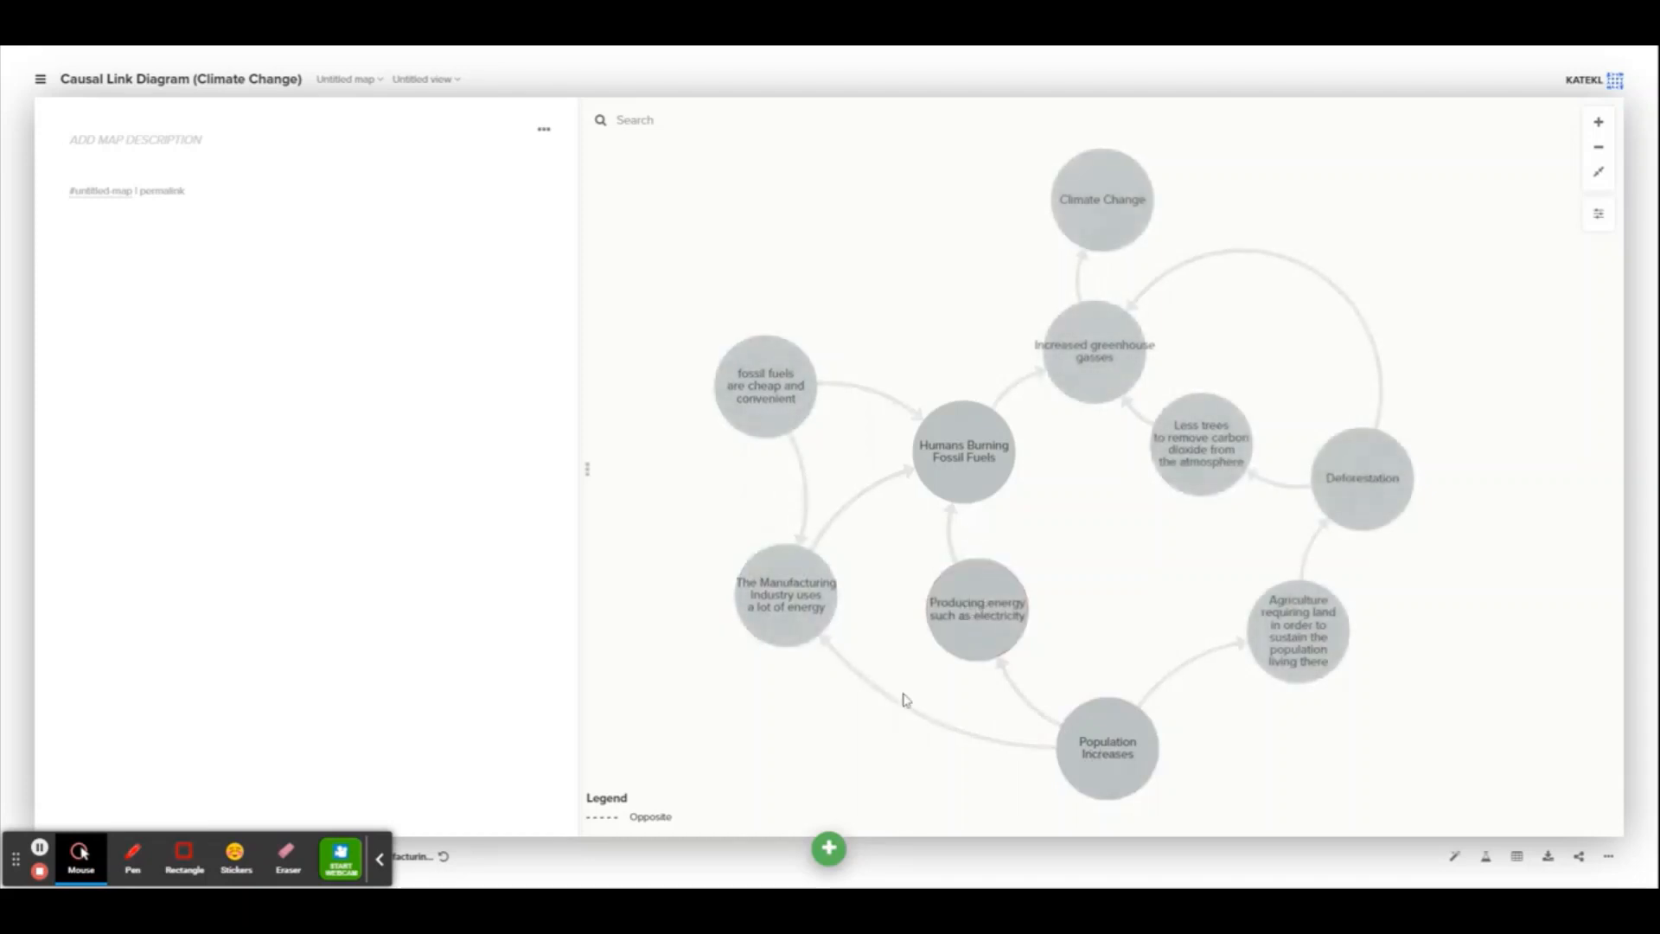
mouse_move(676, 791)
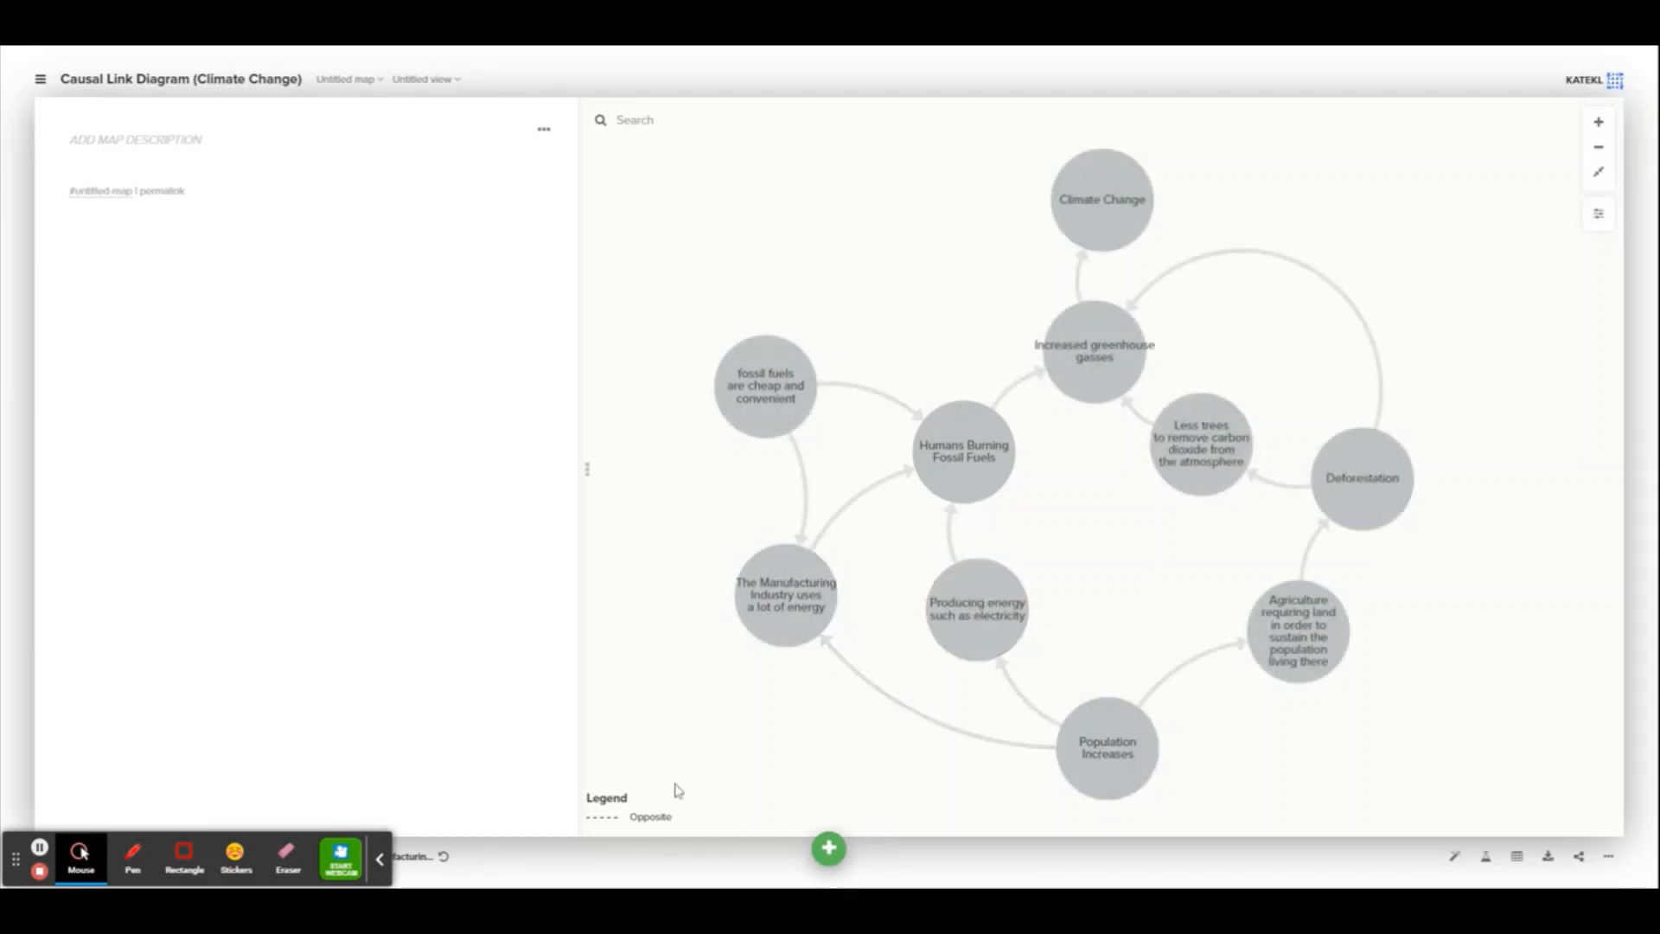